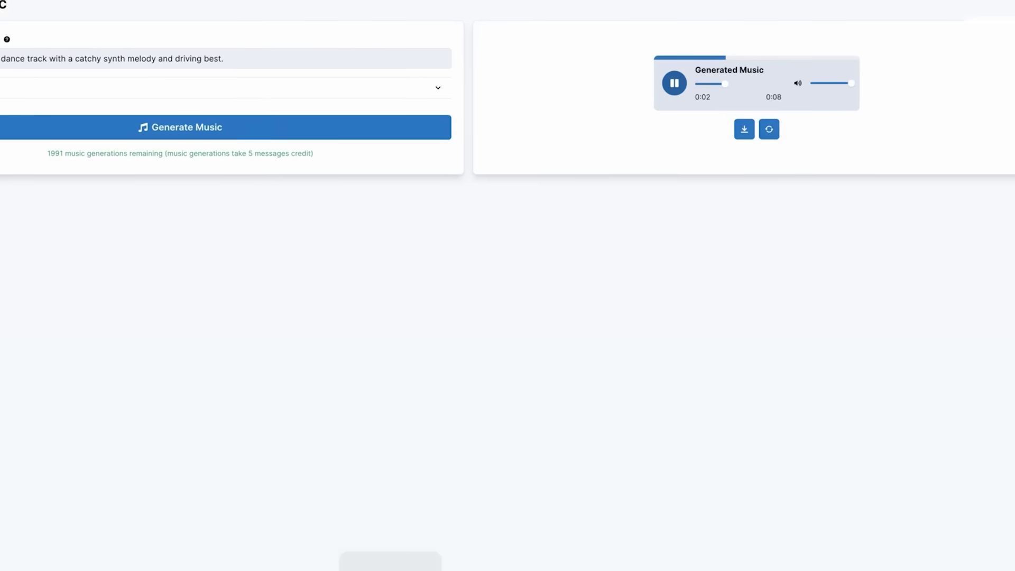
Step: Open the AI Library from the sidebar and scroll through the writing tool cards
click(15, 64)
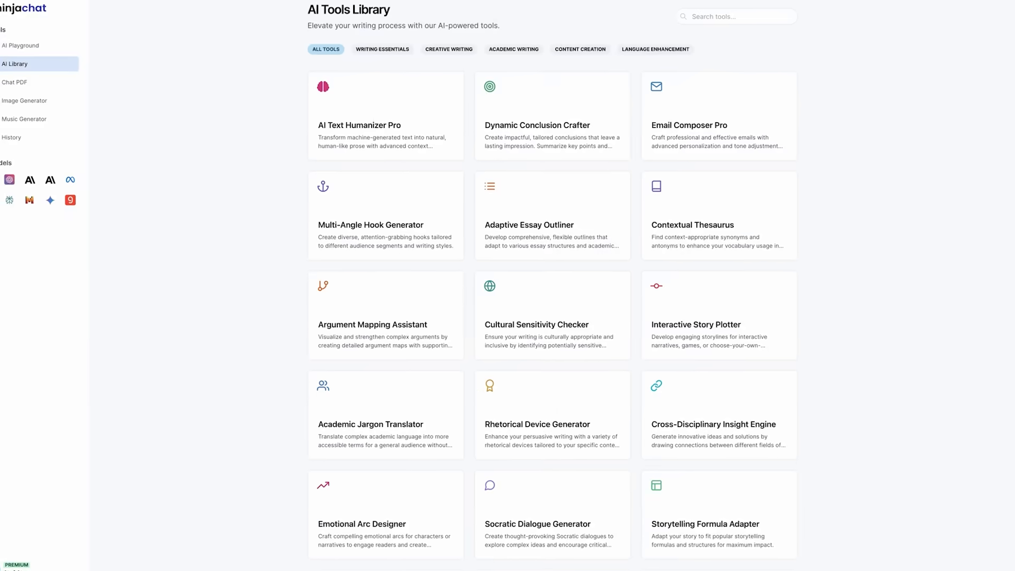
scroll(down, 3)
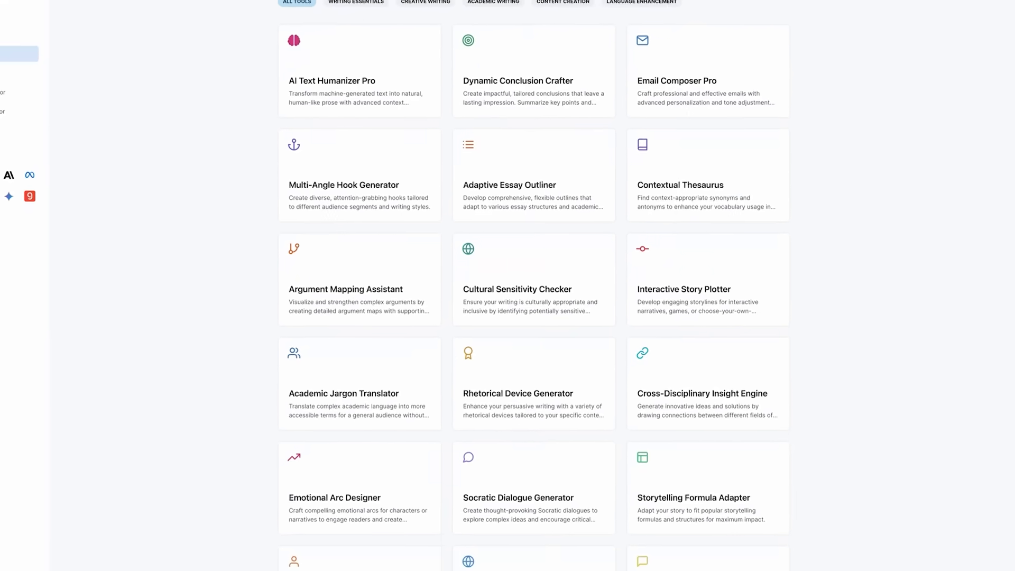
Step: Bring up the upgrade popup comparing Basic with $5/mo plans and choose Sign Up
click(153, 16)
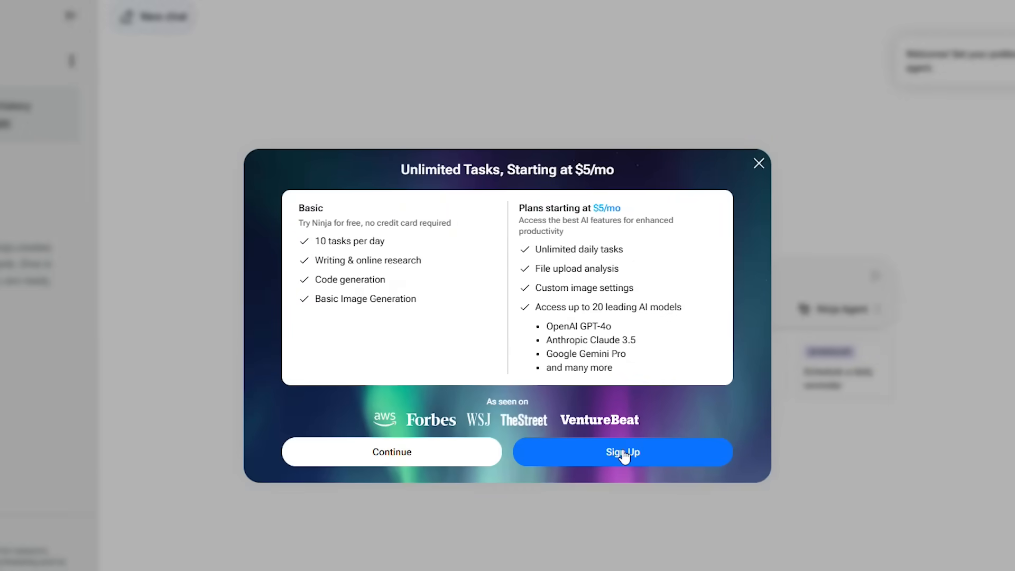
click(621, 452)
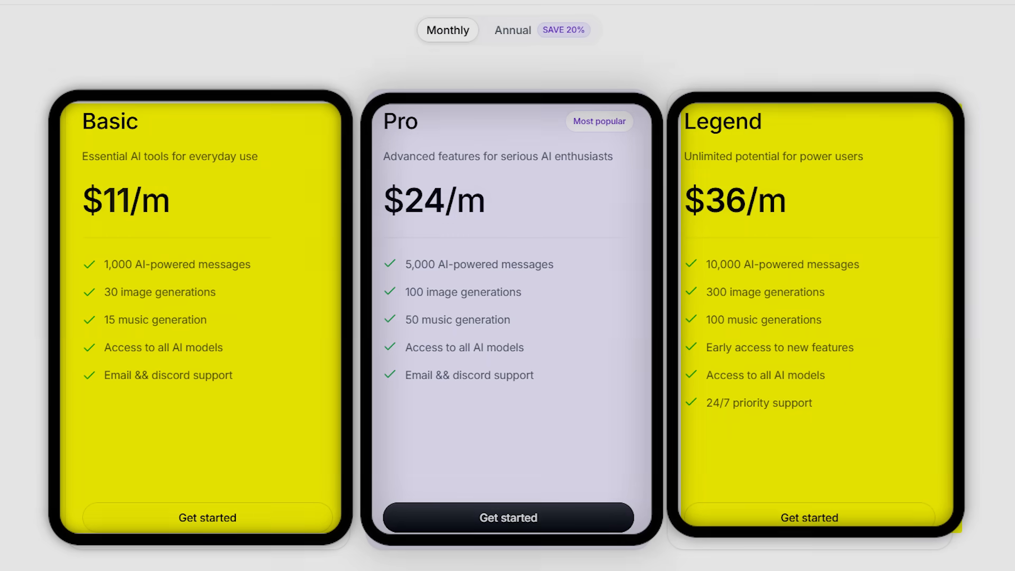
Step: Scroll past the Basic, Pro and Legend cards to the $100/mo versus $18/mo comparison
scroll(down, 3)
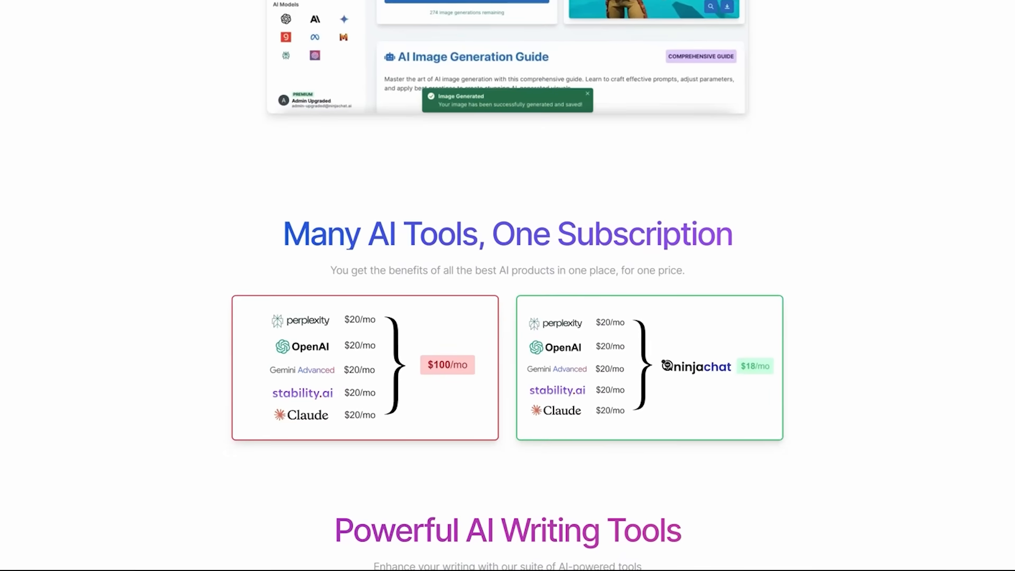